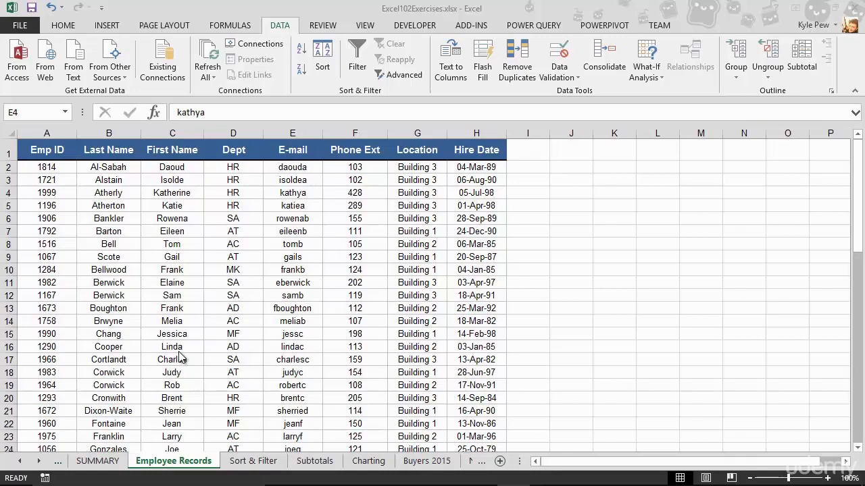
- Select a cell in the Employee Records list to begin the grey row banding
left_click(173, 333)
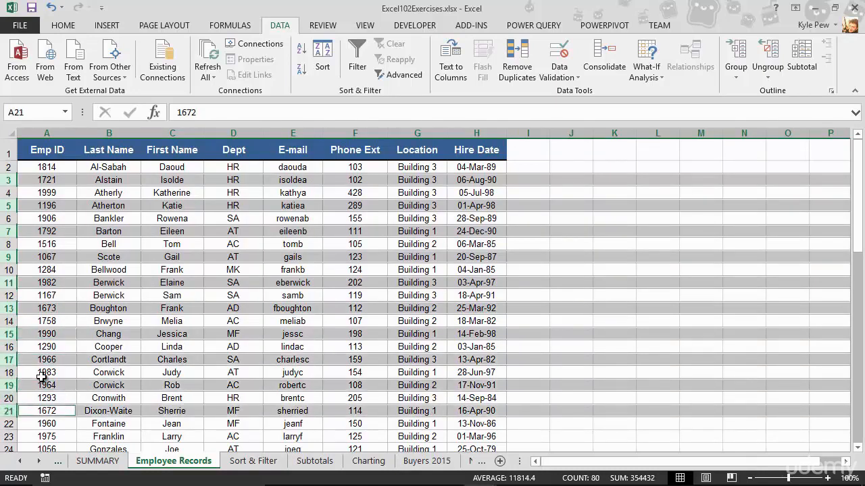
- Show the Home ribbon's Fill Color choices and dismiss them without picking a colour
left_click(62, 24)
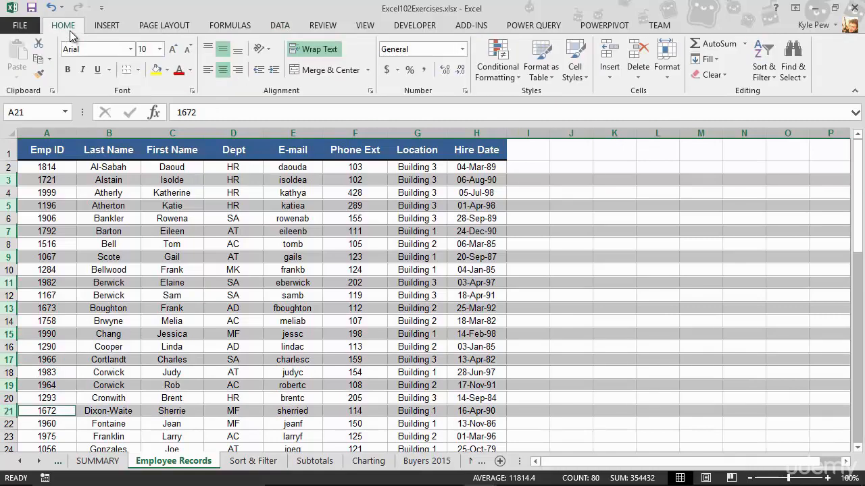
left_click(186, 71)
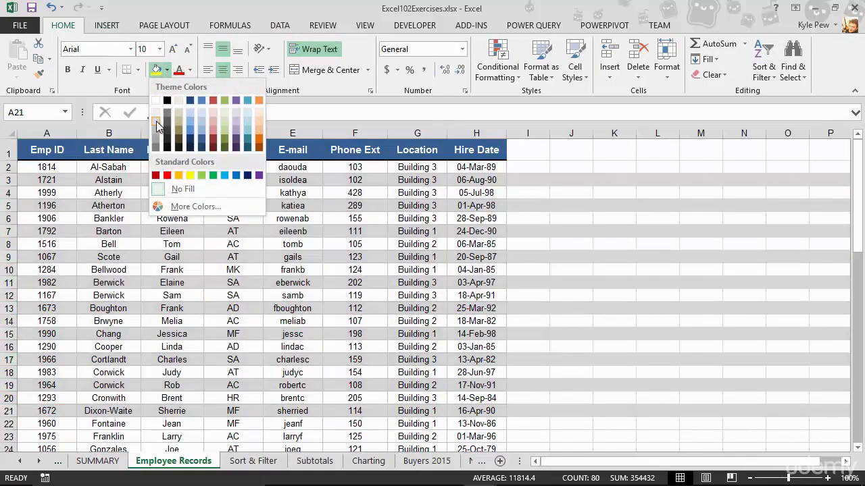
left_click(171, 294)
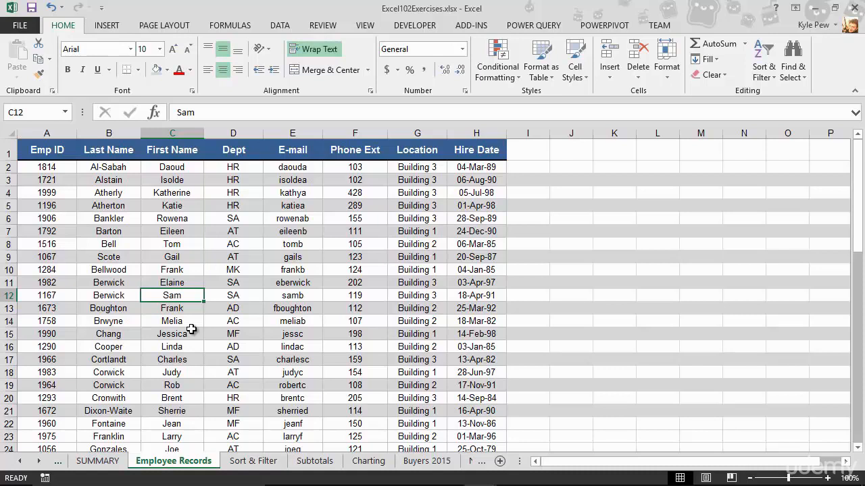
- Show the Data ribbon and scroll through the banded records and back to the top
left_click(108, 205)
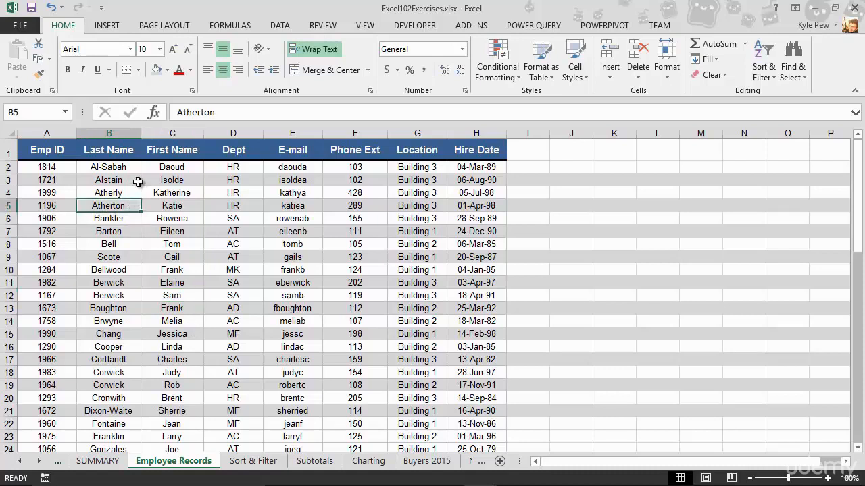
left_click(278, 24)
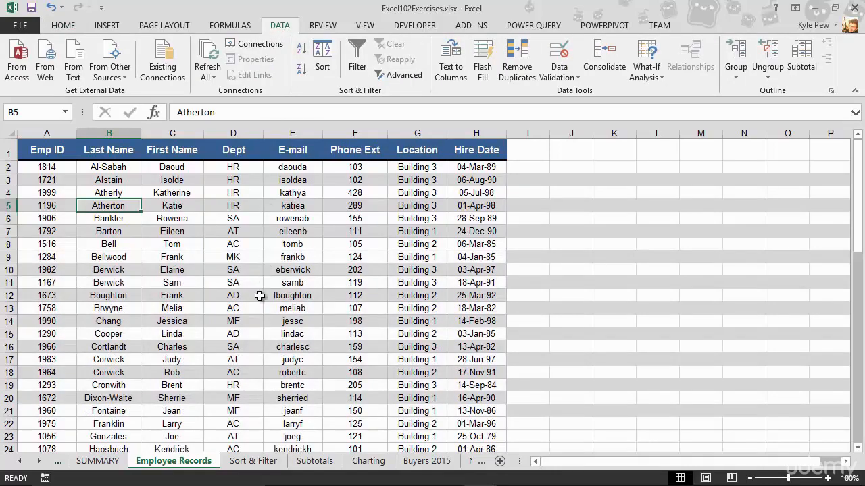
scroll("down", 3)
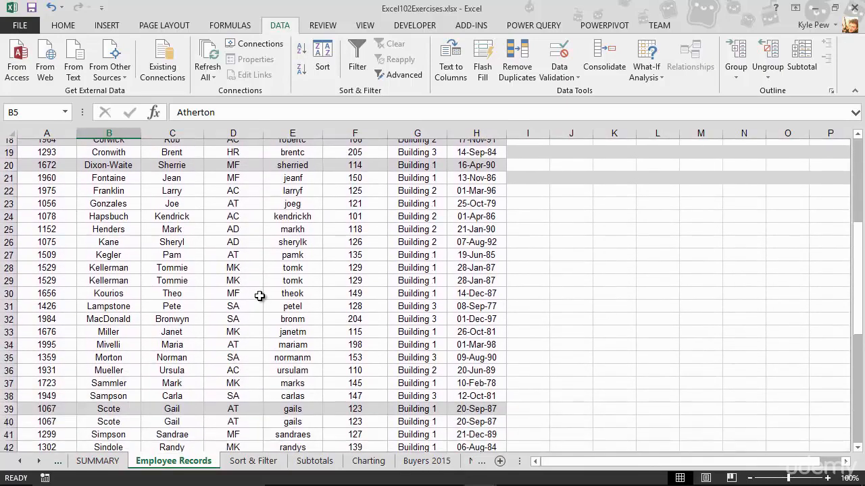
scroll("down", 3)
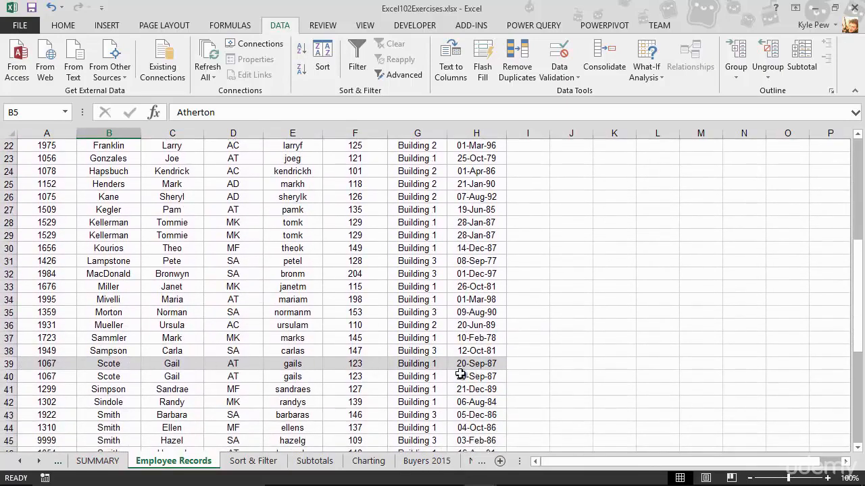
scroll("up", 3)
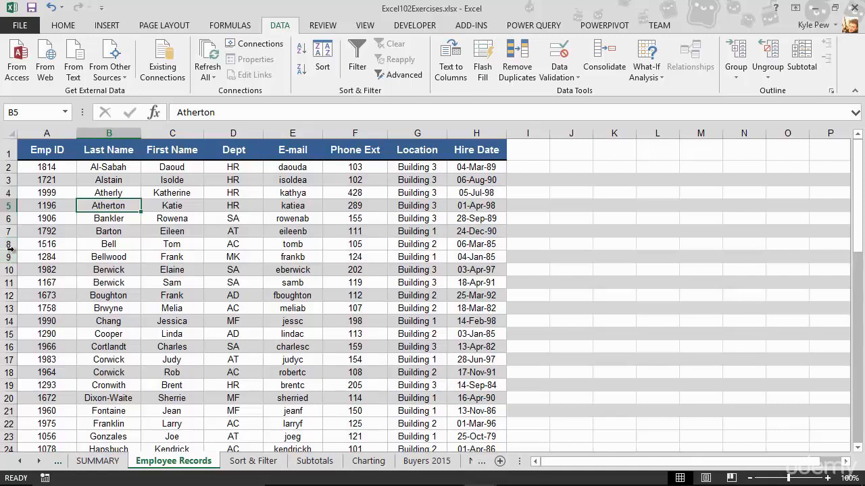
mouse_move(12, 252)
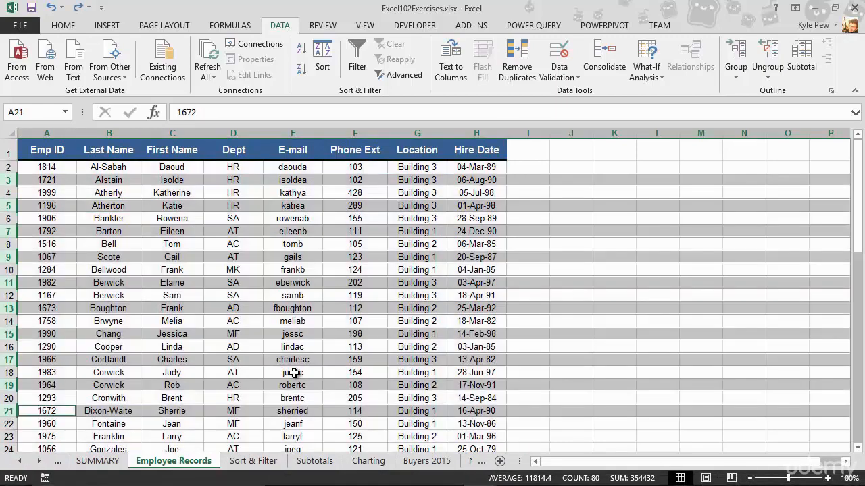
- Enter =COUNT(A2:A52) in A53 beneath the list, giving 51, and check its formula
left_click(357, 57)
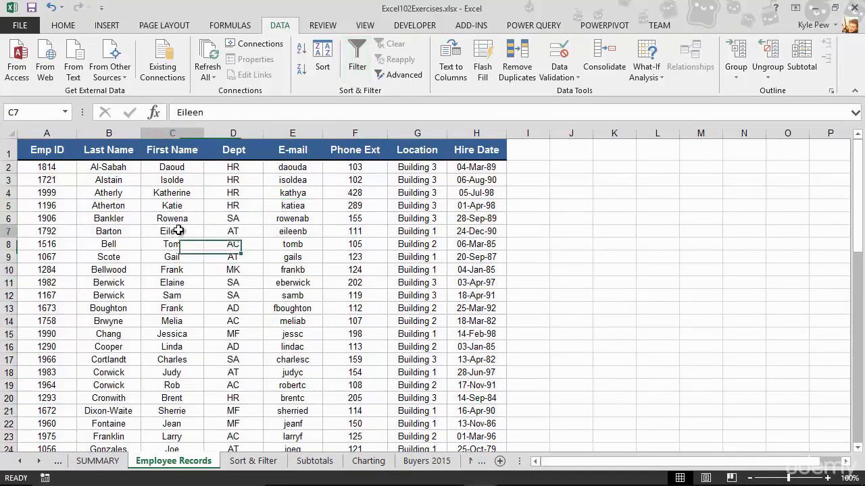
left_click(172, 231)
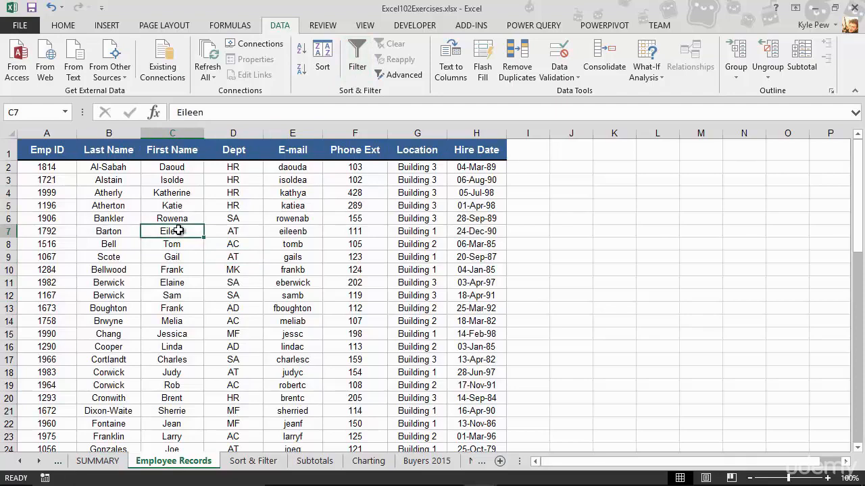
scroll("down", 3)
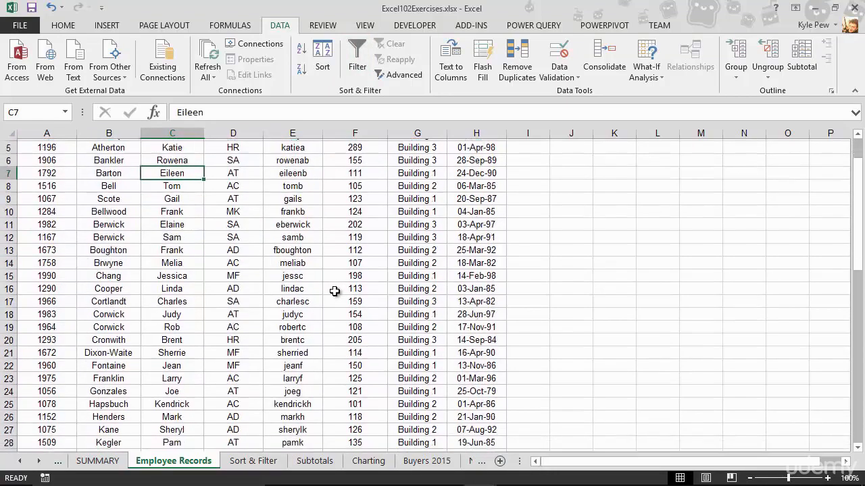
scroll("down", 3)
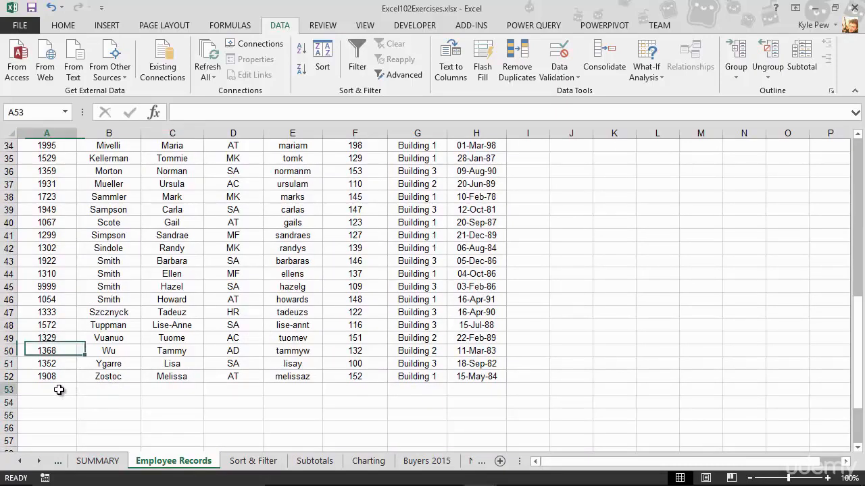
type("=cou")
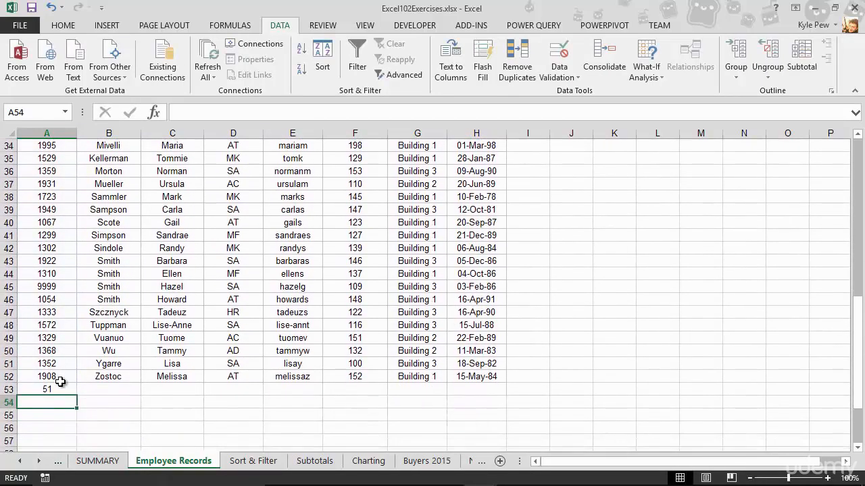
left_click(46, 389)
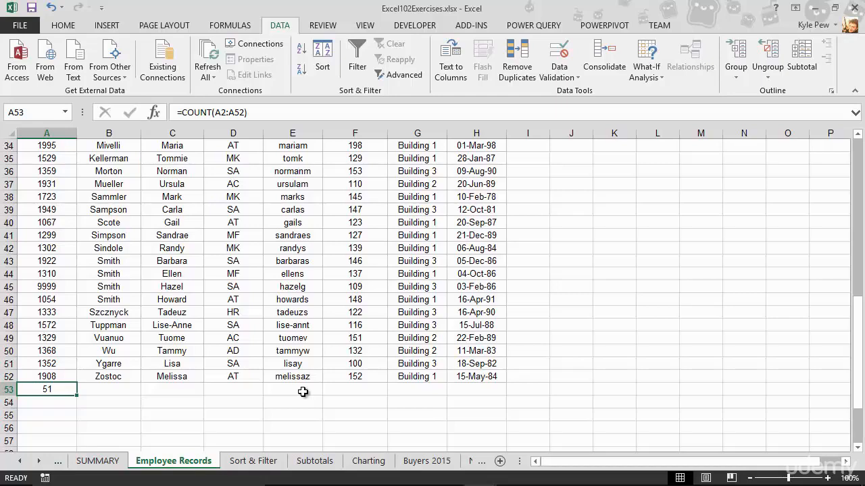
mouse_move(32, 406)
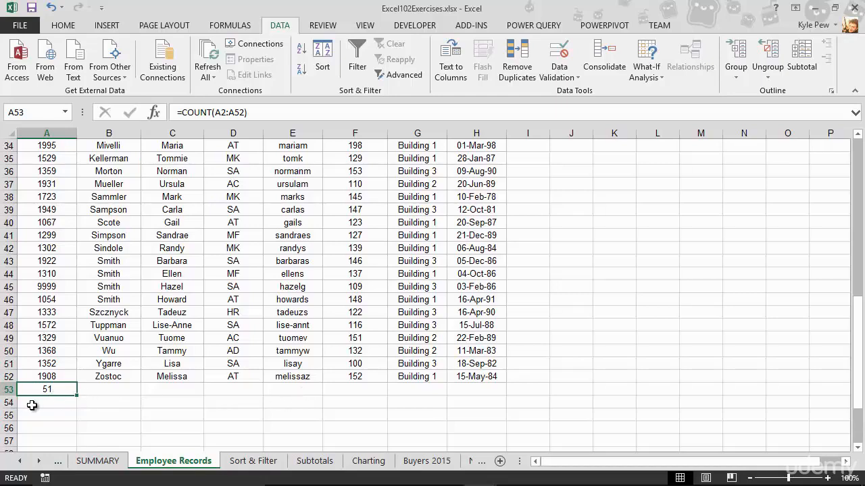
scroll("up", 3)
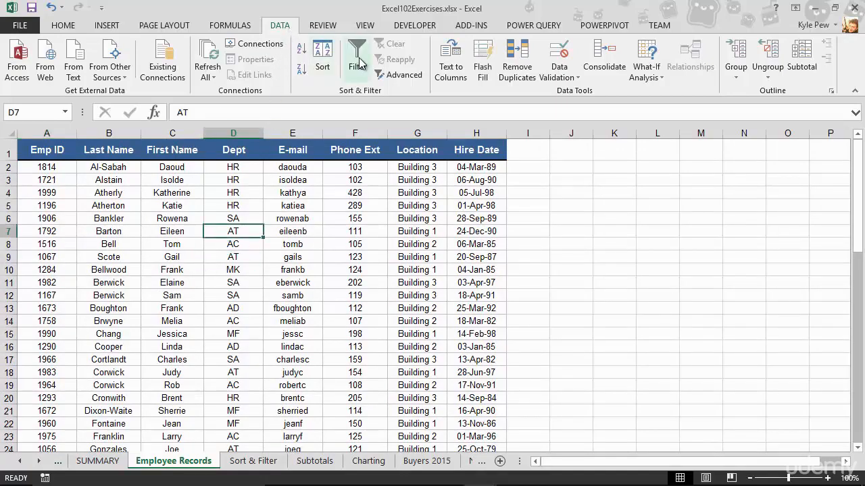
- Filter the Dept column to AC and AD only, then select the count, still 51, below
left_click(357, 57)
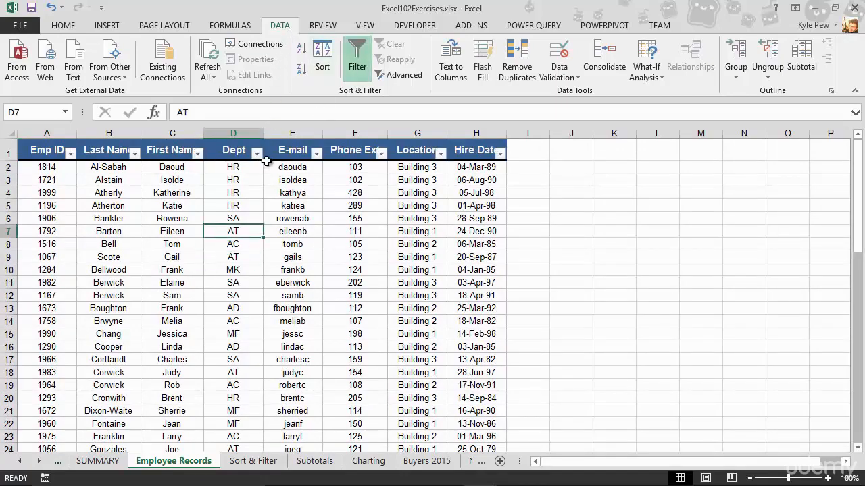
left_click(257, 152)
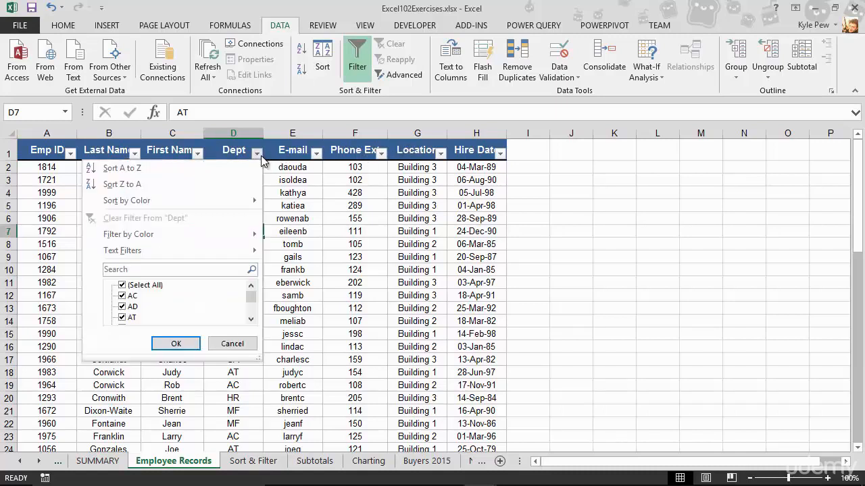
left_click(121, 284)
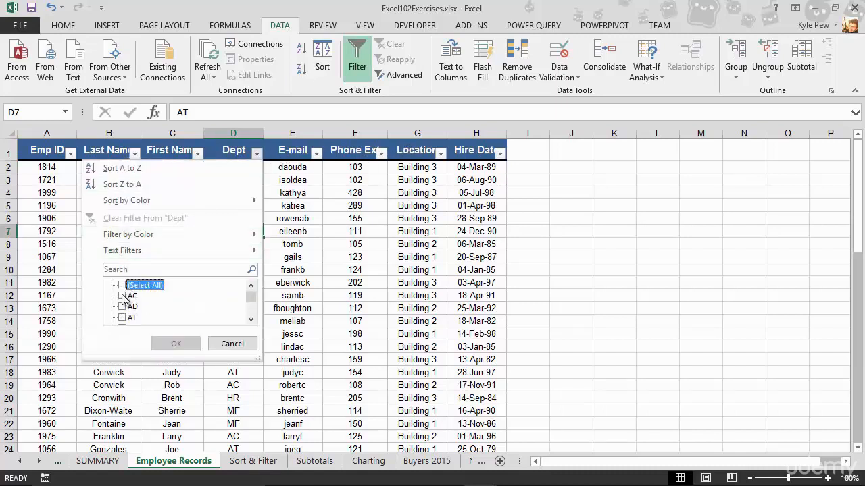
left_click(122, 294)
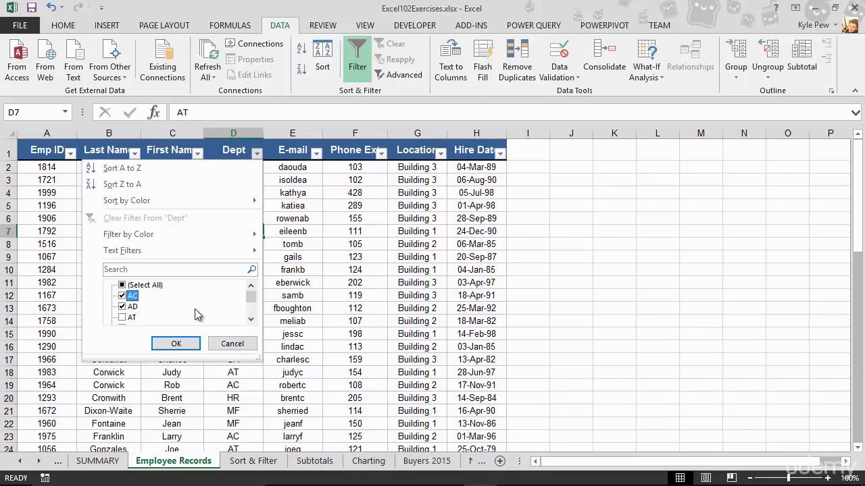
left_click(175, 344)
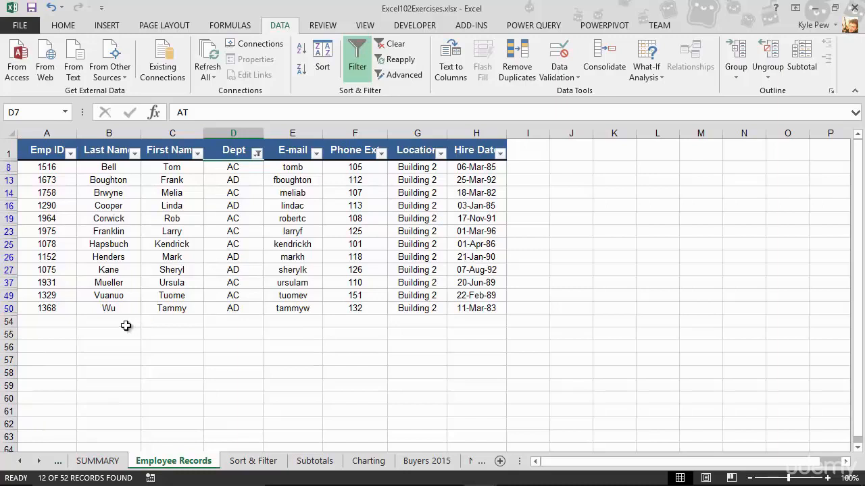
mouse_move(40, 326)
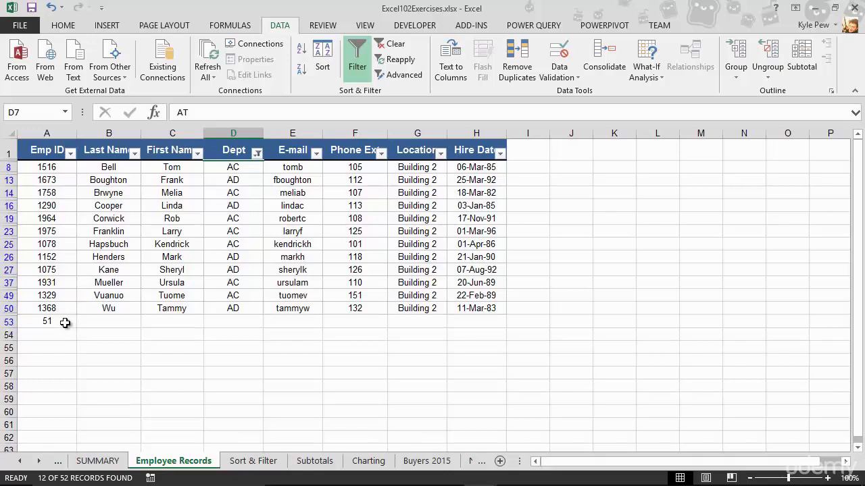
left_click(46, 321)
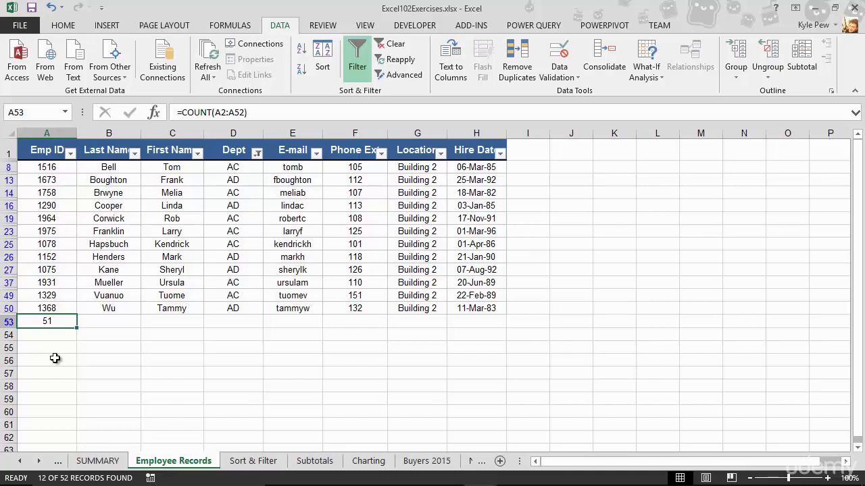
mouse_move(357, 54)
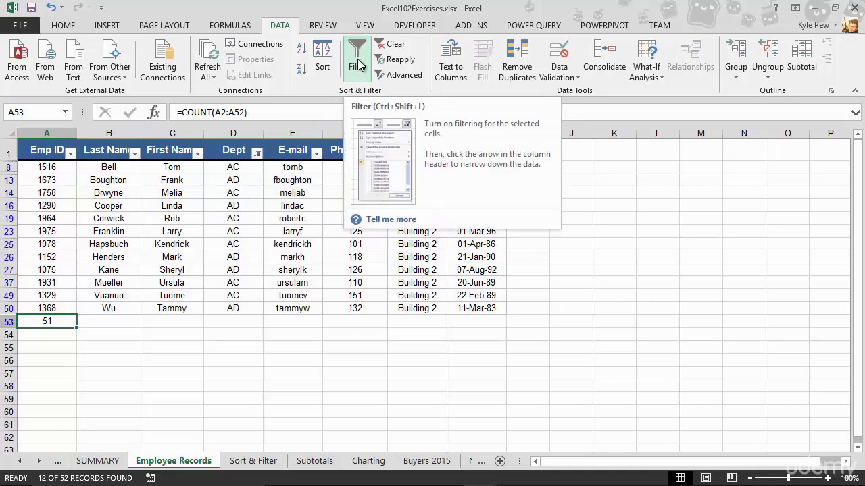
- Switch filtering off so all departments show, and select a cell in the list
left_click(357, 57)
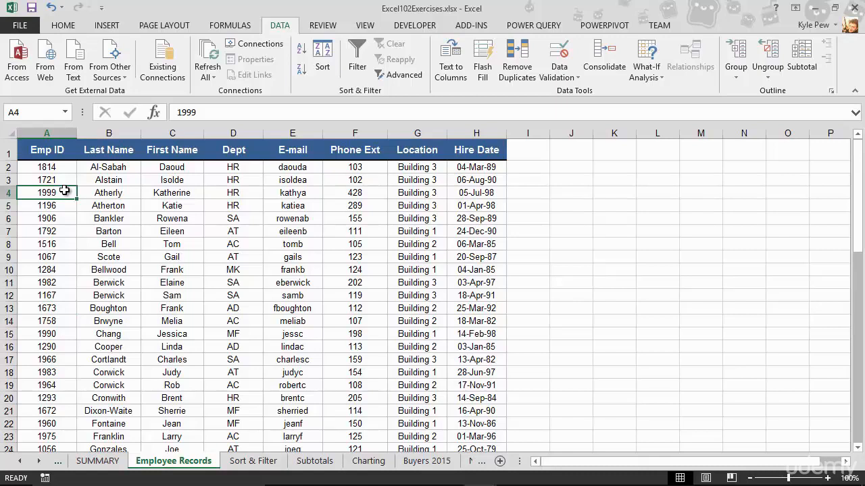
left_click(232, 295)
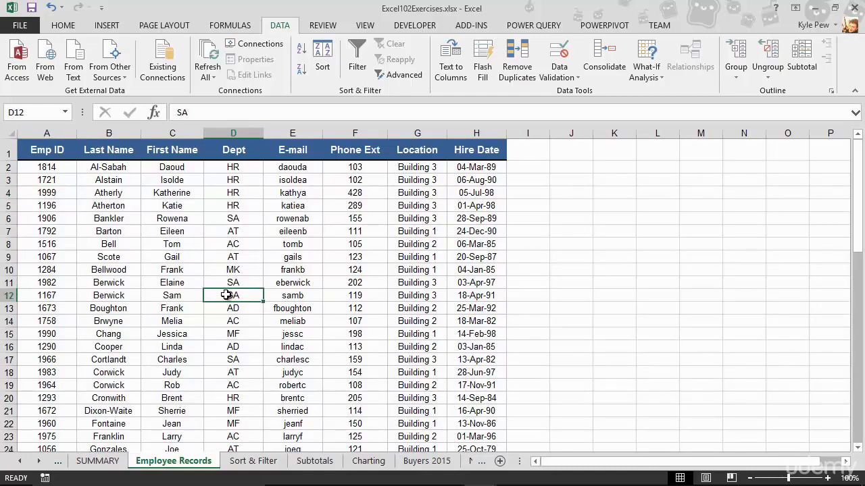
- Show the Format as Table style gallery from the Home ribbon
left_click(62, 24)
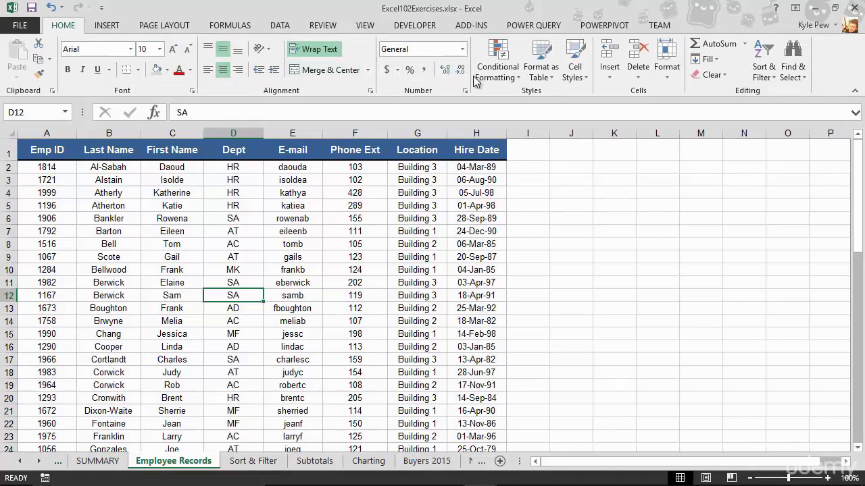
mouse_move(538, 100)
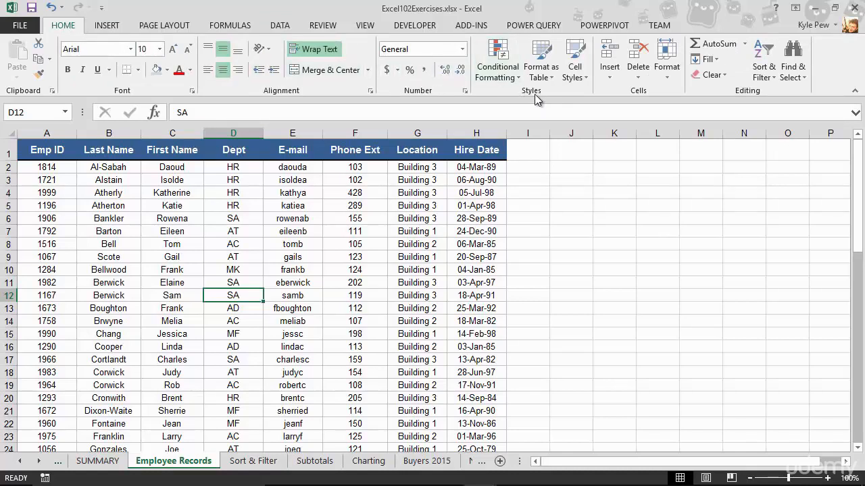
mouse_move(535, 105)
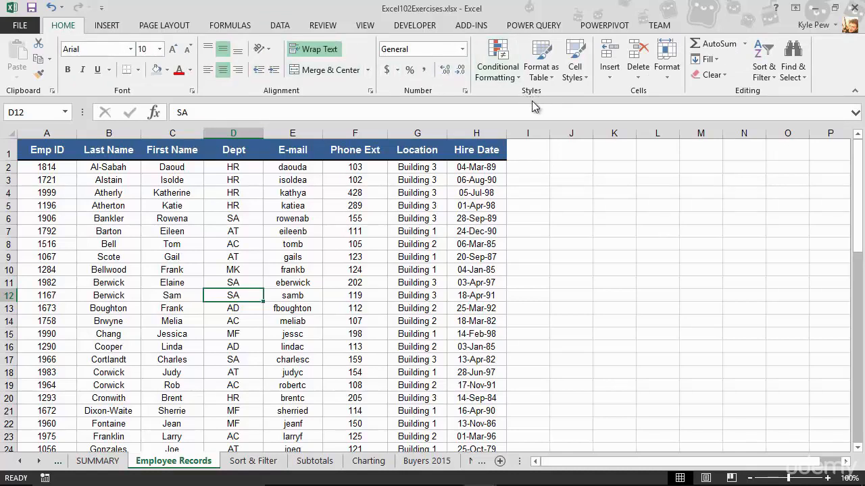
mouse_move(540, 59)
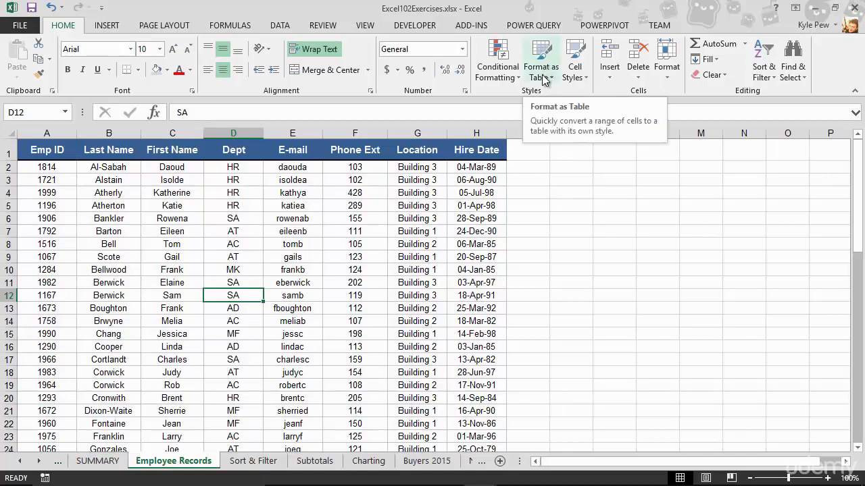
left_click(541, 59)
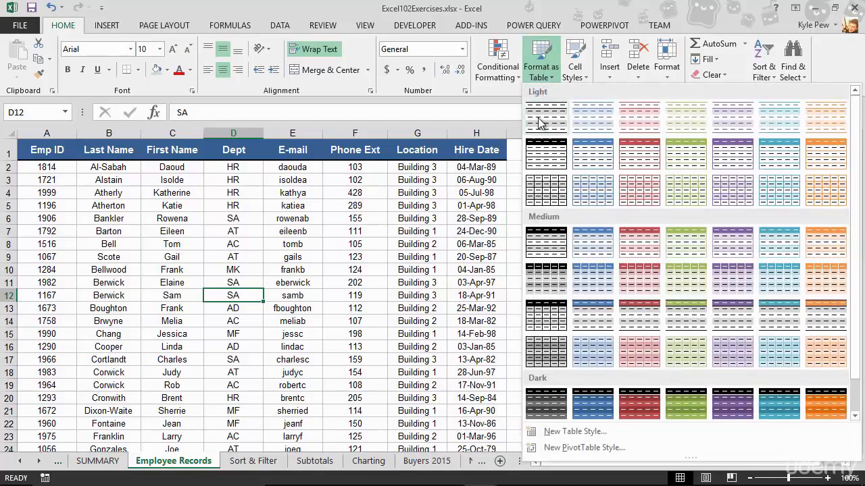
mouse_move(623, 246)
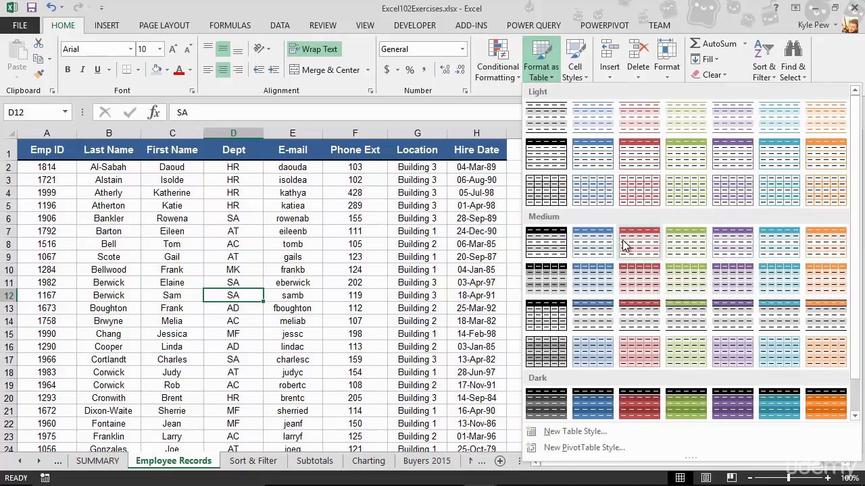
mouse_move(637, 244)
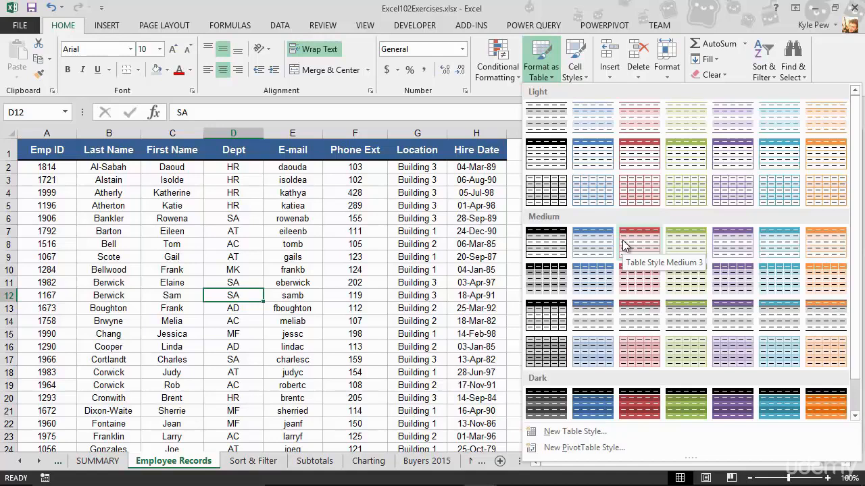
mouse_move(597, 322)
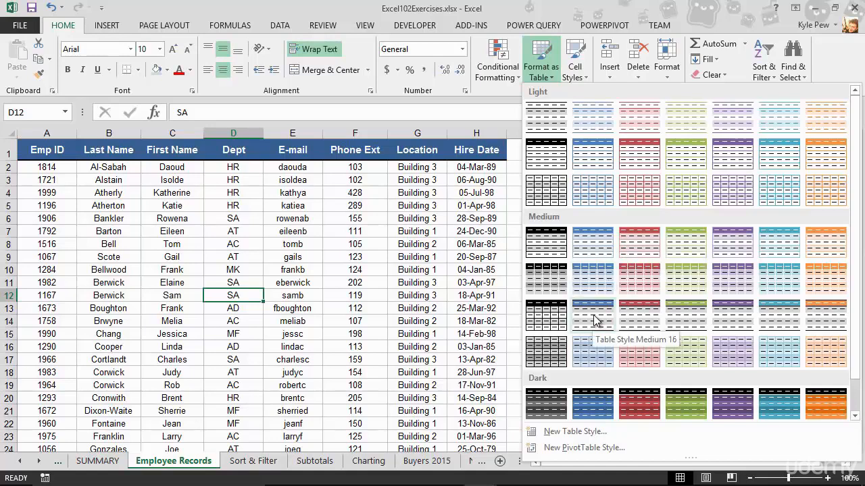
- Choose a blue Medium table style, bringing up range $A$1:$H$52 with headers ticked
left_click(592, 316)
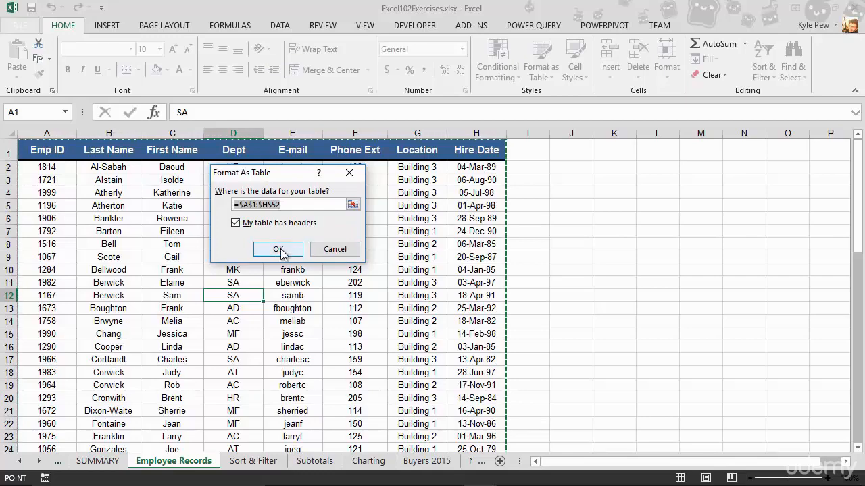
- Confirm the table range with headers, making the list a blue banded table with filter buttons
left_click(279, 249)
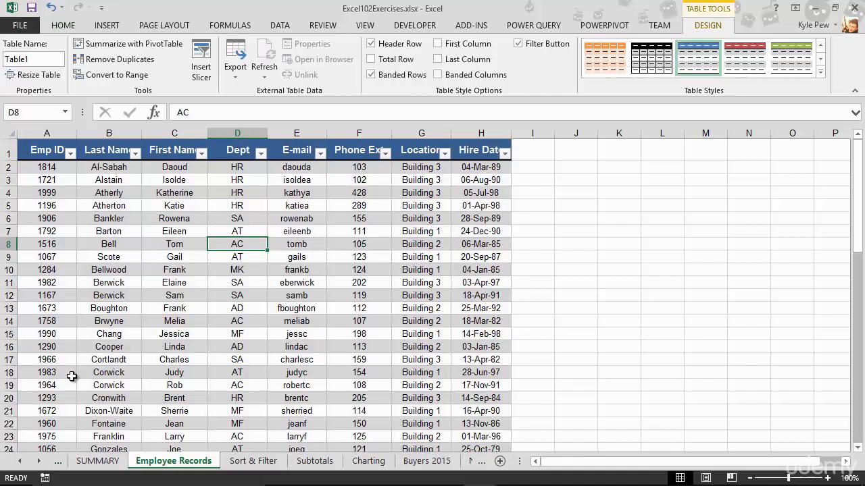
mouse_move(129, 160)
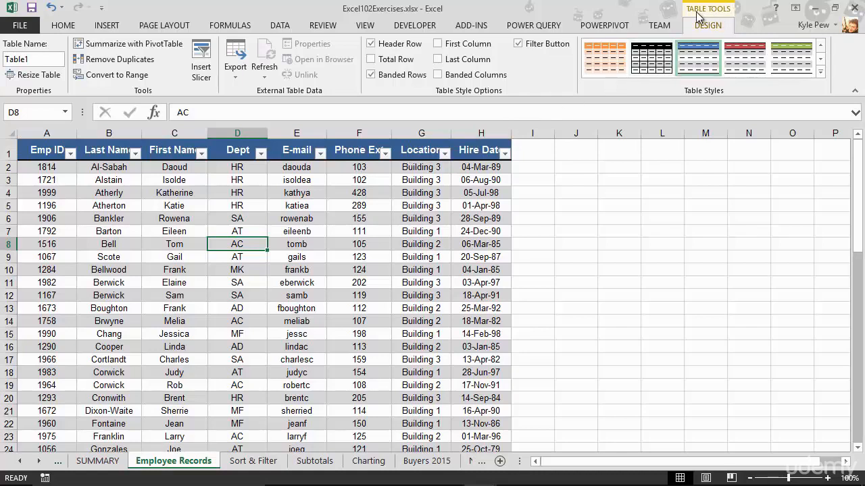
mouse_move(716, 34)
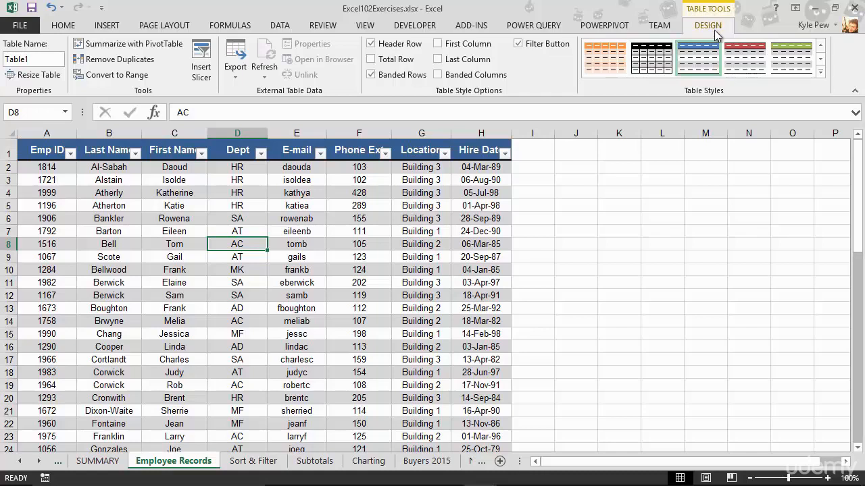
mouse_move(624, 68)
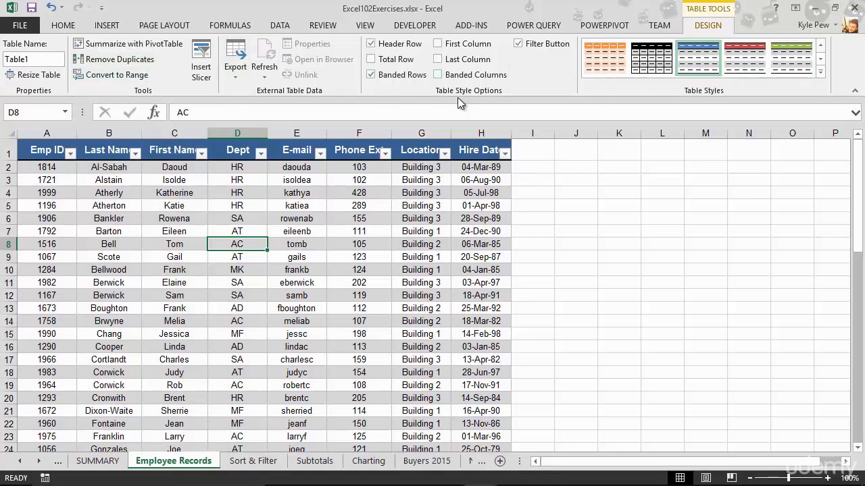
mouse_move(413, 112)
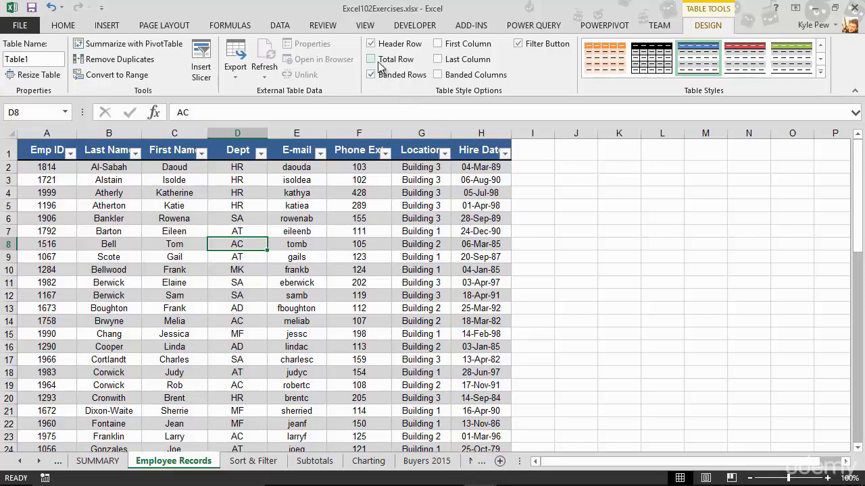
mouse_move(373, 59)
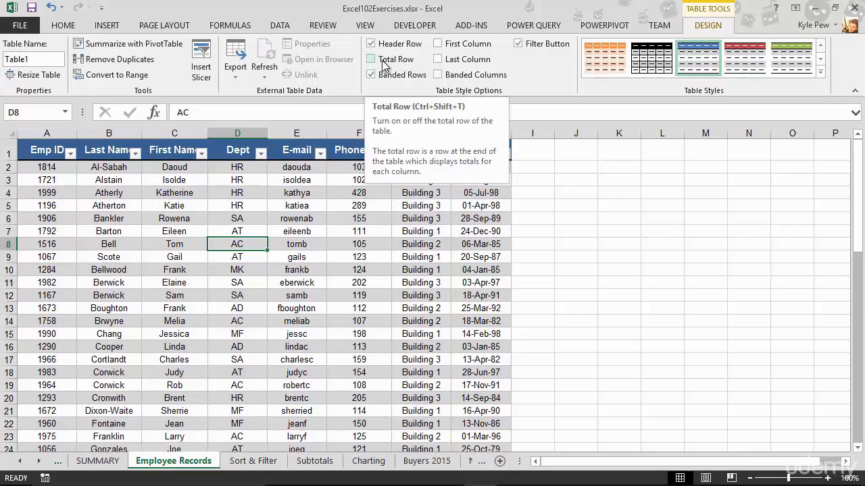
- Enable the Total Row option, adding a count of 51 under Hire Date
left_click(371, 59)
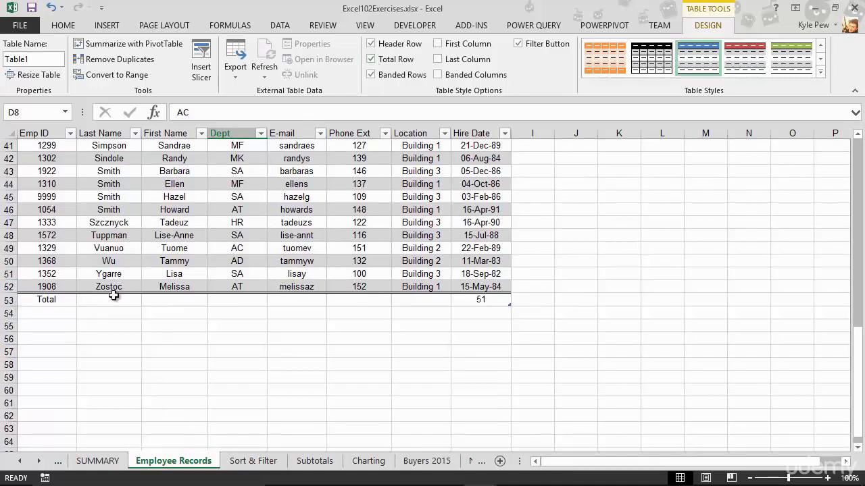
mouse_move(457, 318)
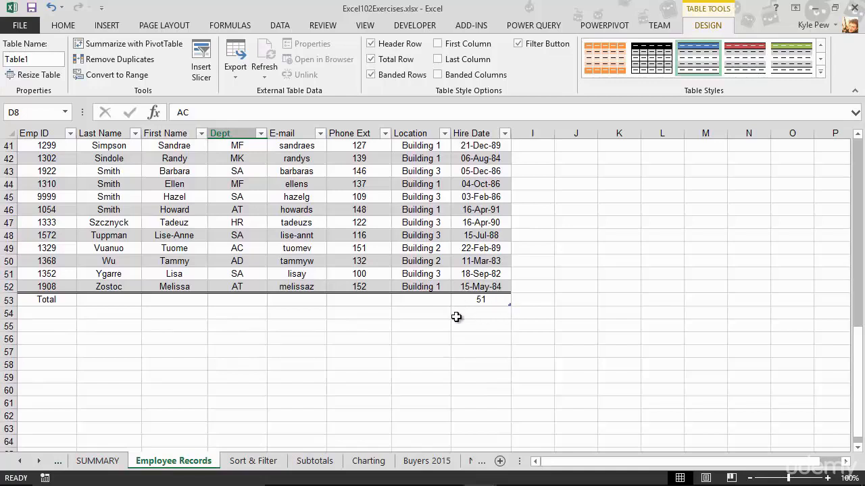
mouse_move(478, 310)
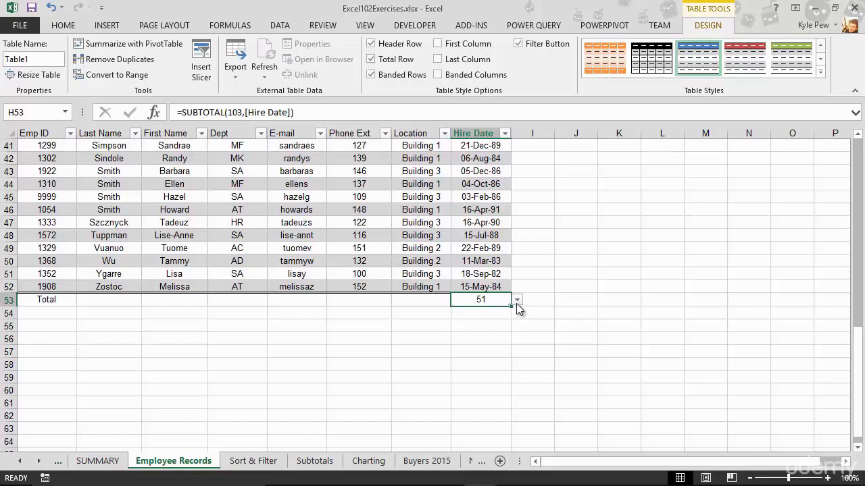
left_click(516, 300)
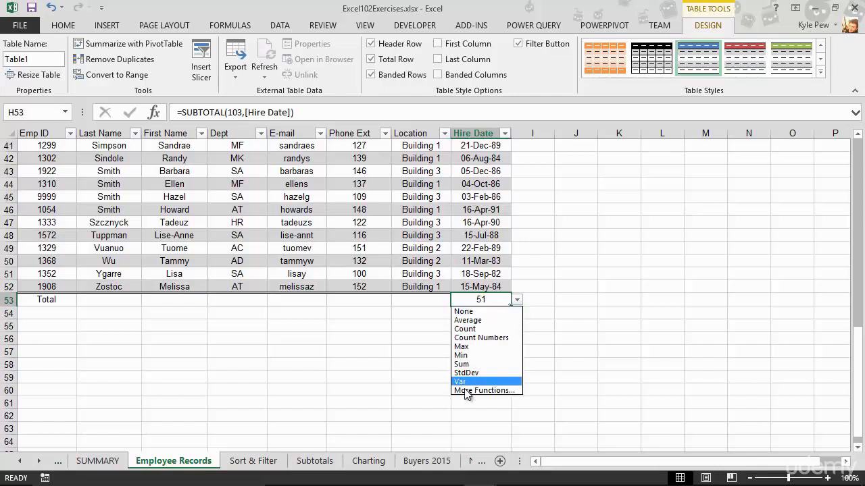
mouse_move(466, 373)
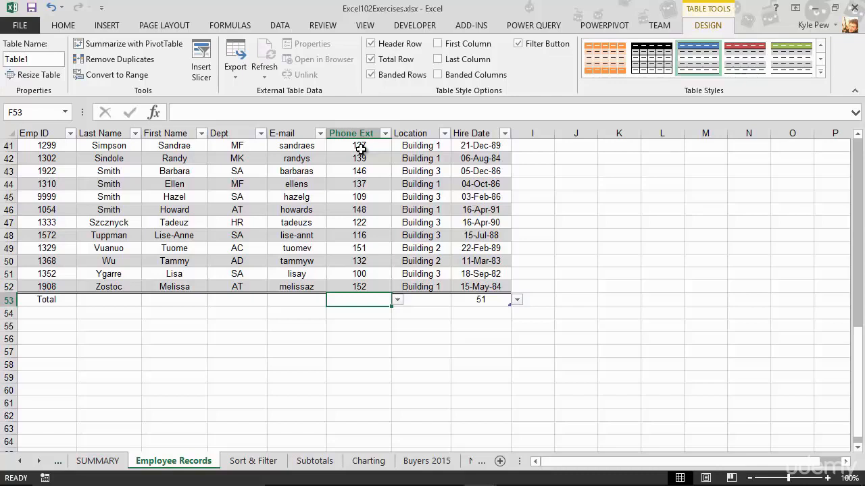
left_click(397, 300)
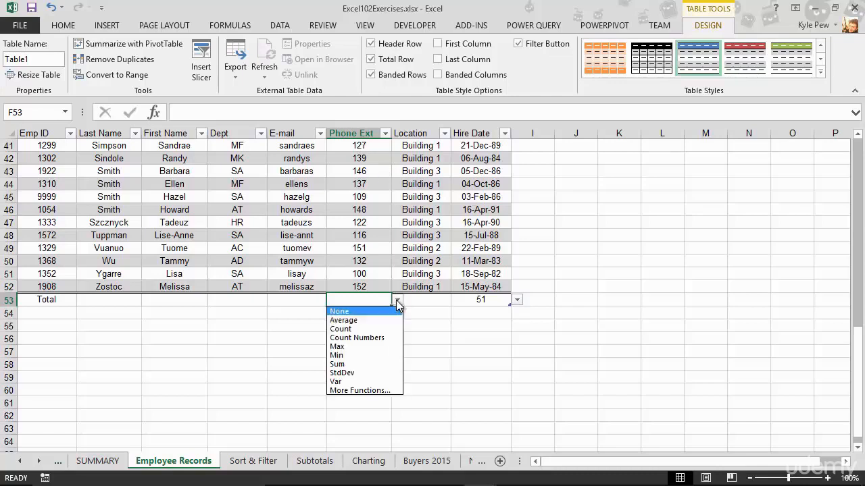
left_click(337, 364)
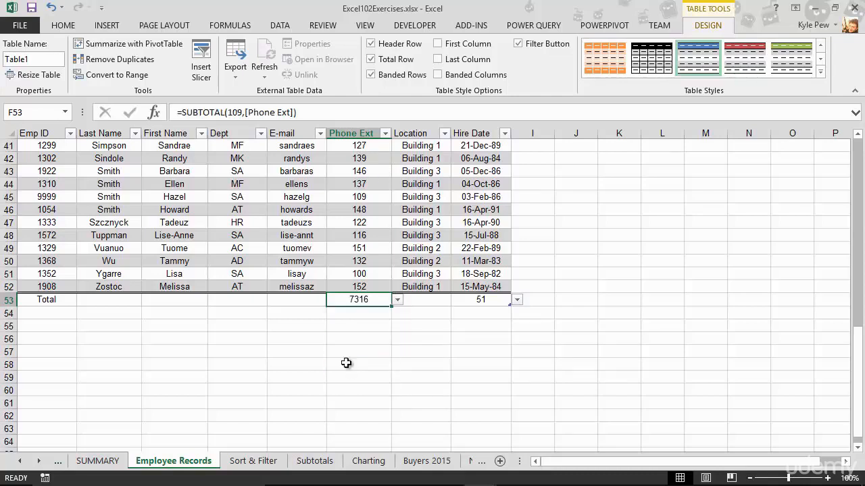
mouse_move(368, 170)
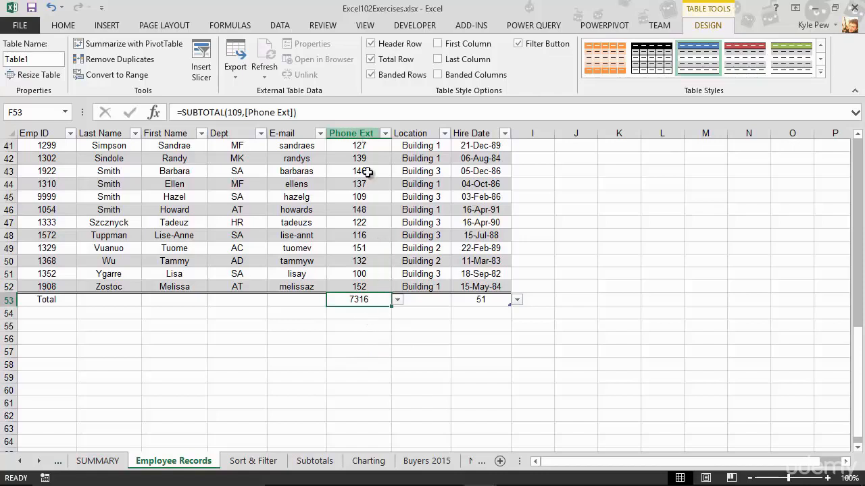
mouse_move(377, 270)
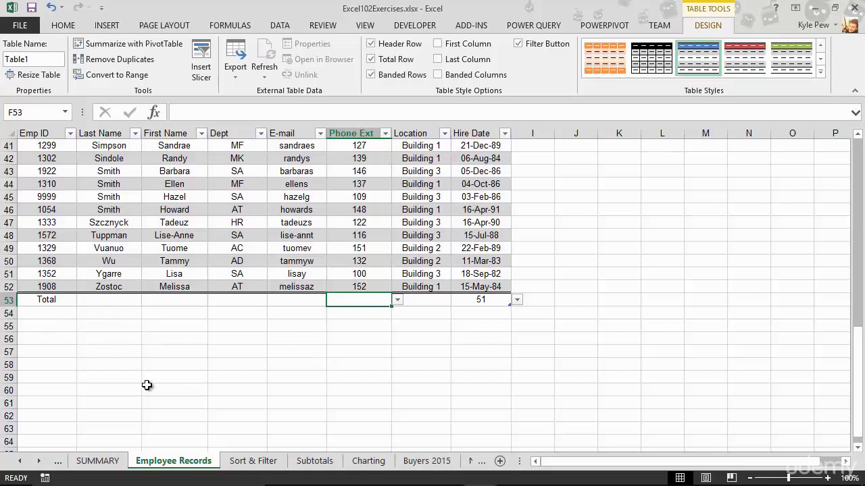
mouse_move(241, 196)
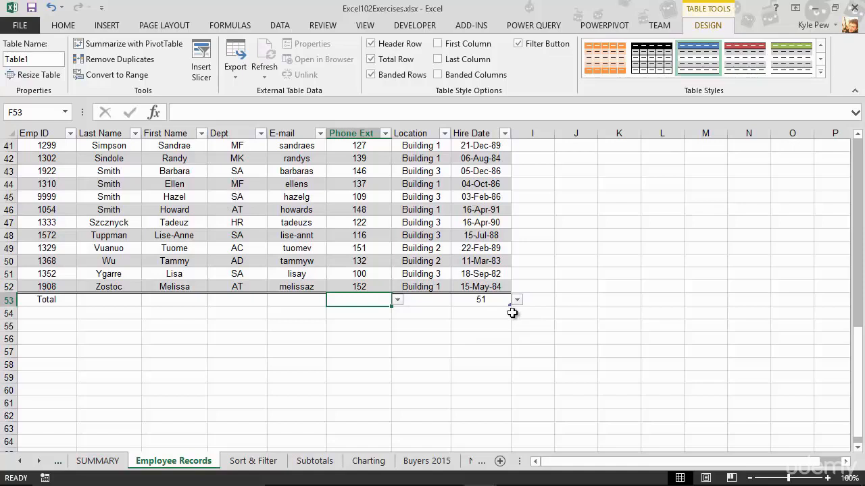
mouse_move(514, 316)
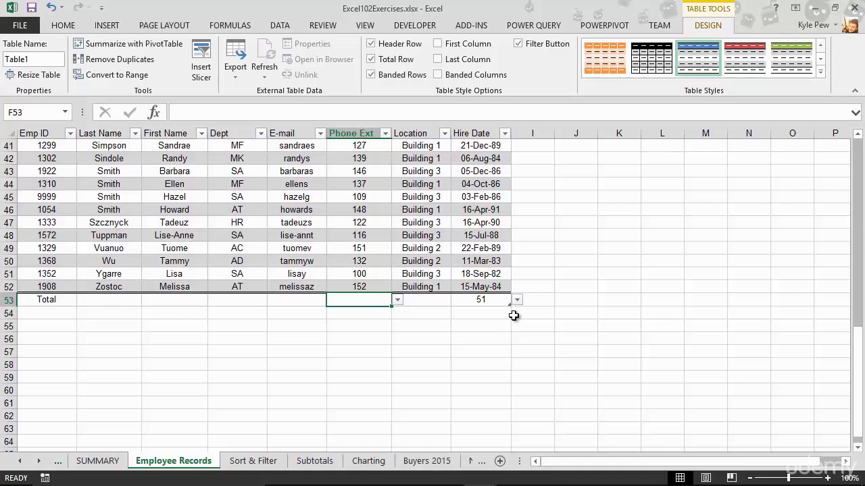
mouse_move(510, 304)
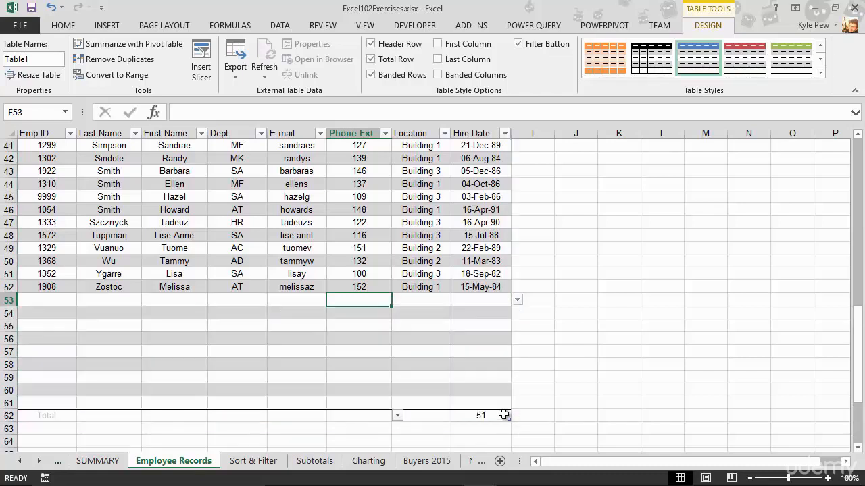
mouse_move(483, 357)
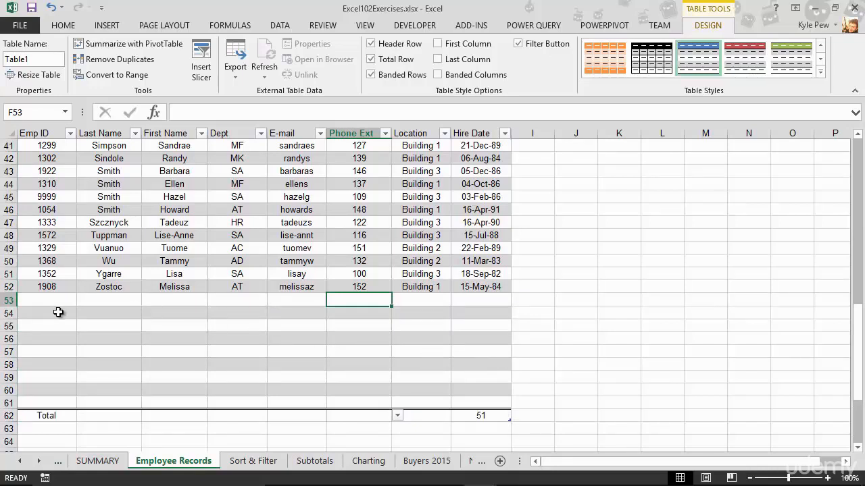
- Enter a new row 53 record: Emp ID 3000, Smith, Joe, HR, hired 1/1/16, bringing the total count to 52
type("3000")
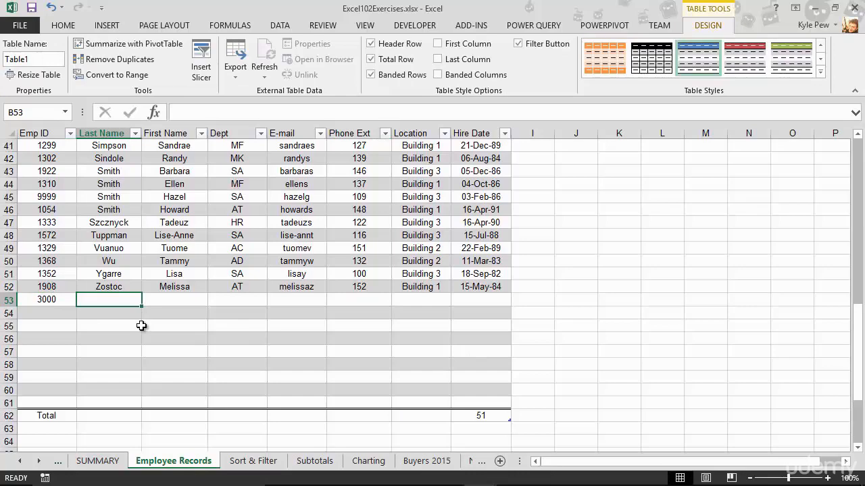
type("Smith")
left_click(175, 299)
type("Joe")
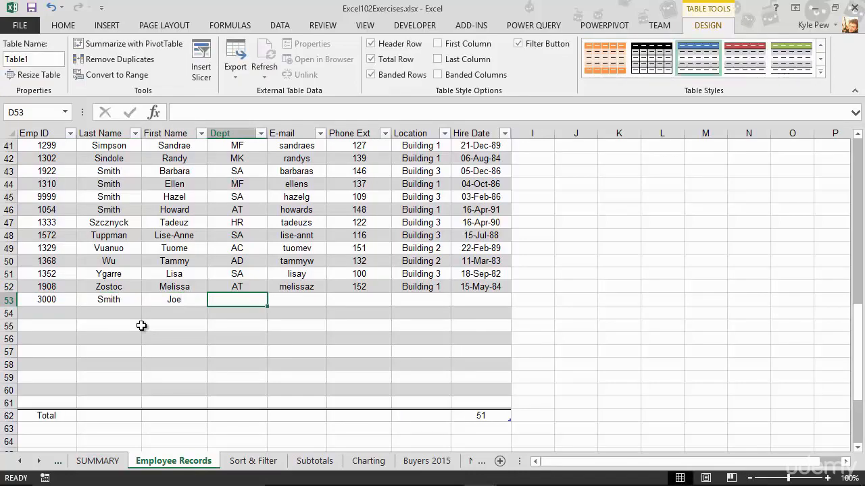
type("HR")
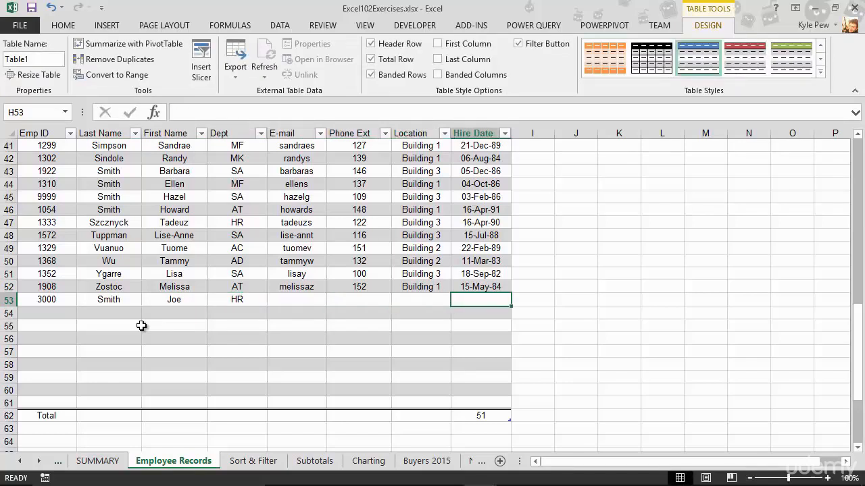
type("1/1/")
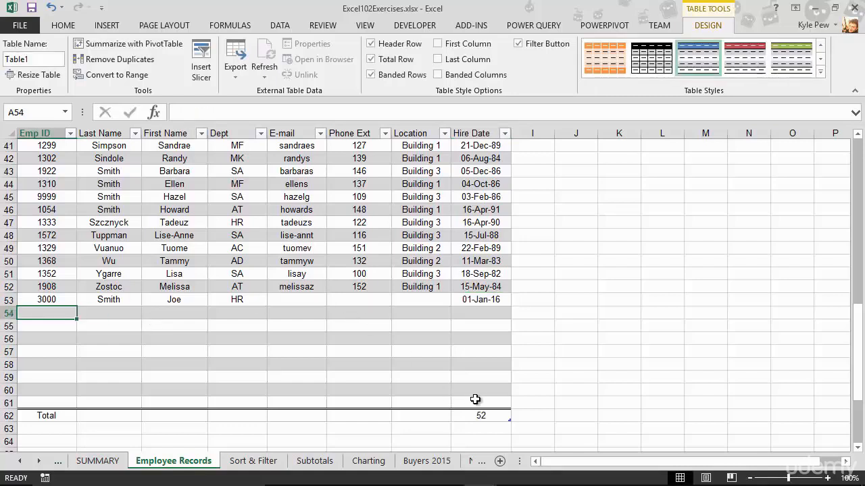
mouse_move(465, 427)
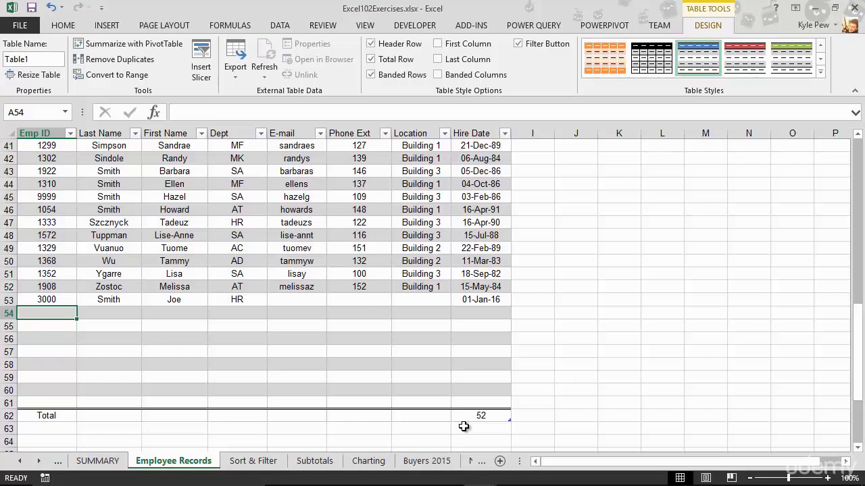
mouse_move(465, 429)
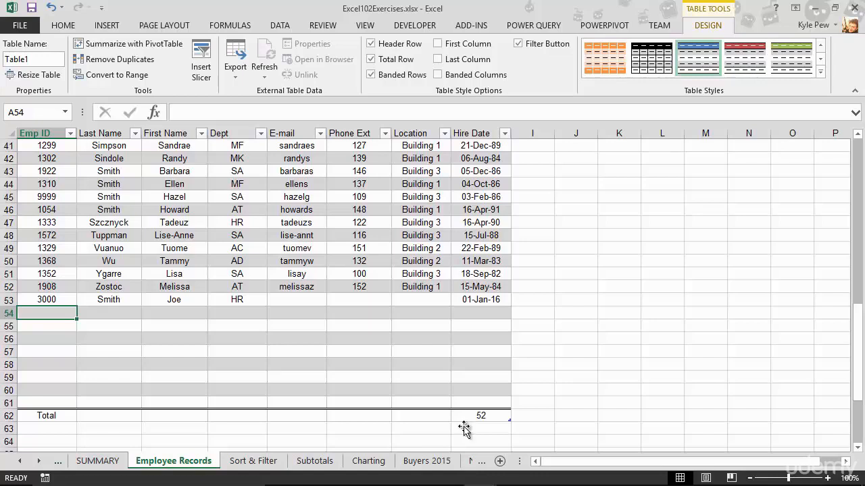